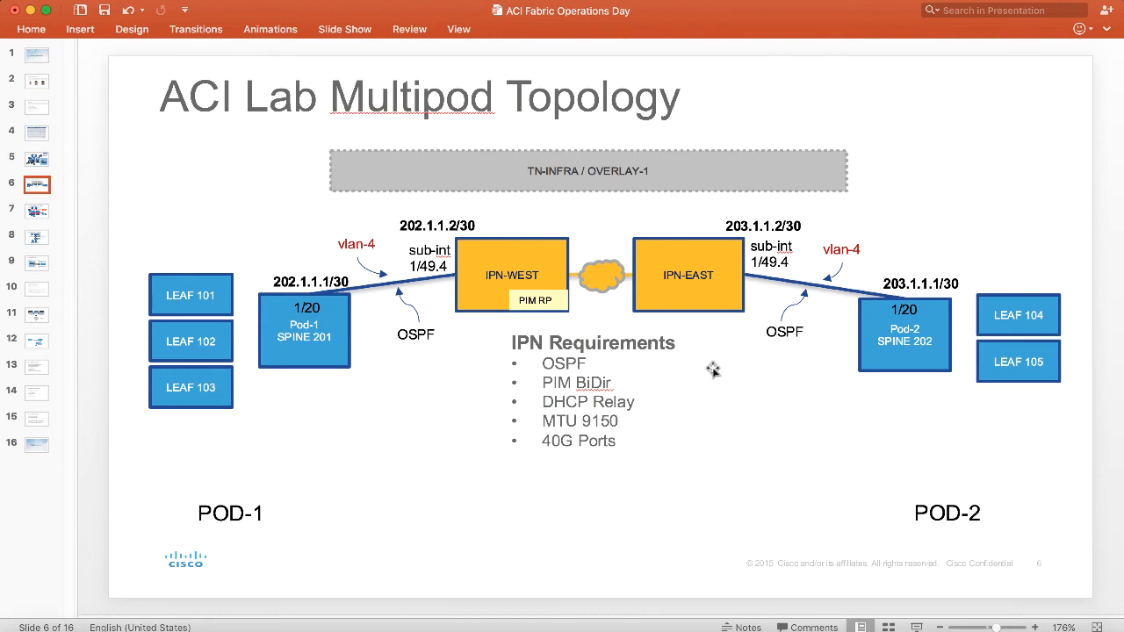
mouse_move(202, 490)
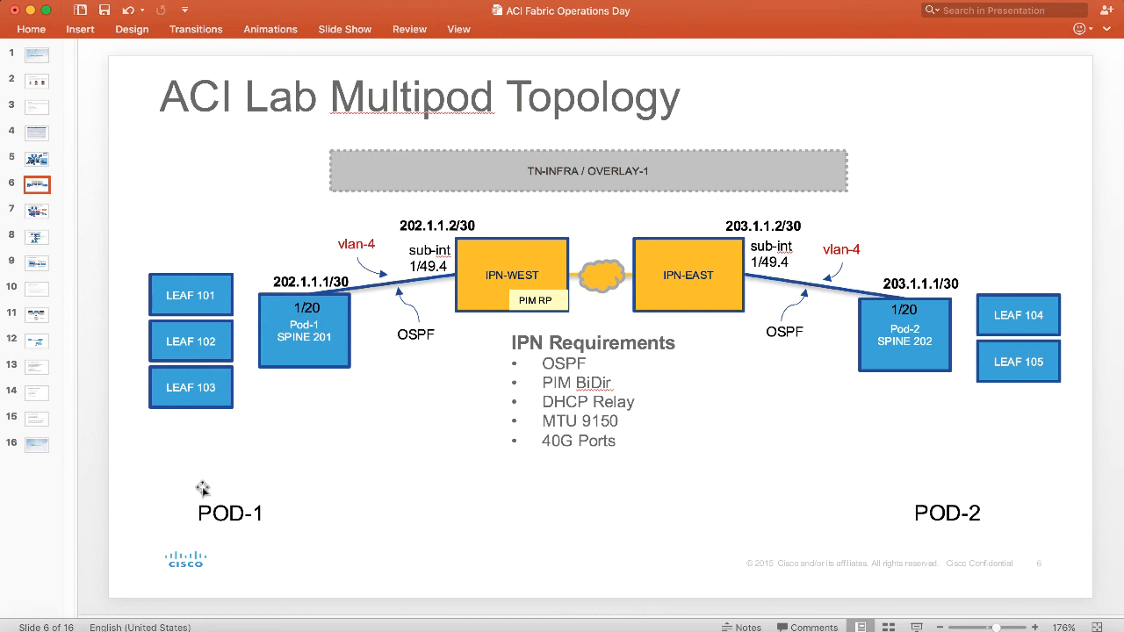
mouse_move(313, 360)
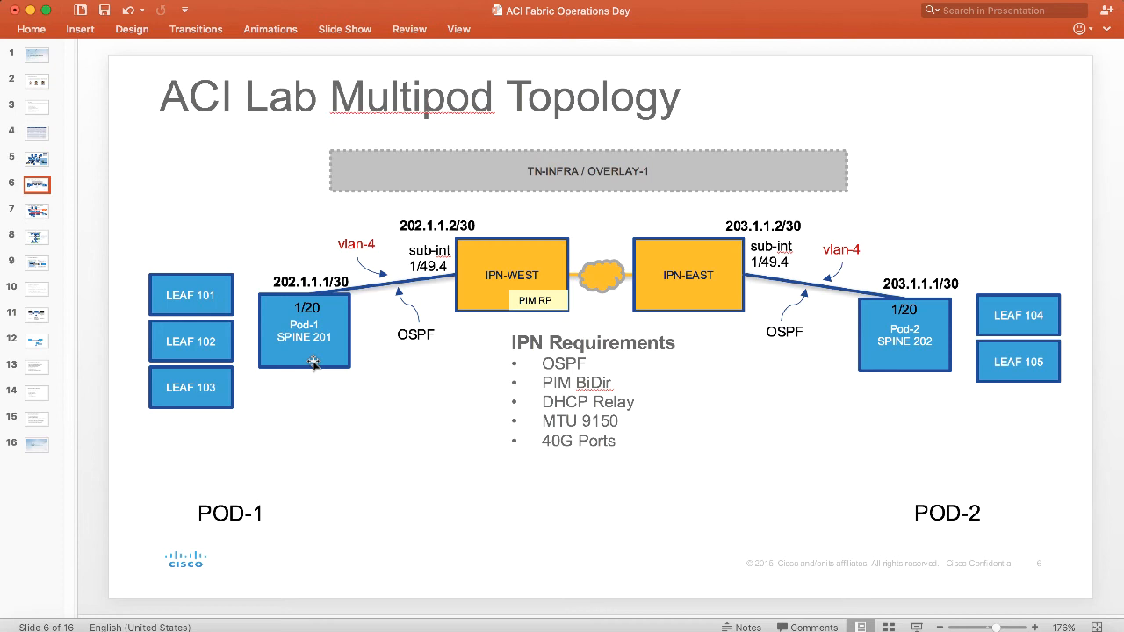
mouse_move(298, 309)
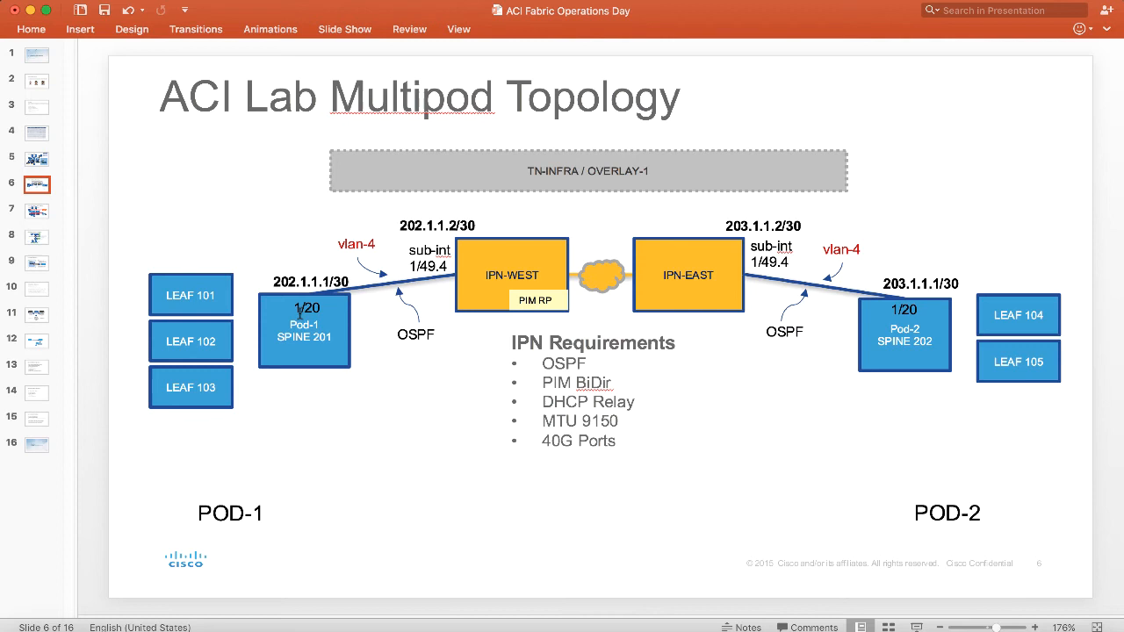
mouse_move(421, 283)
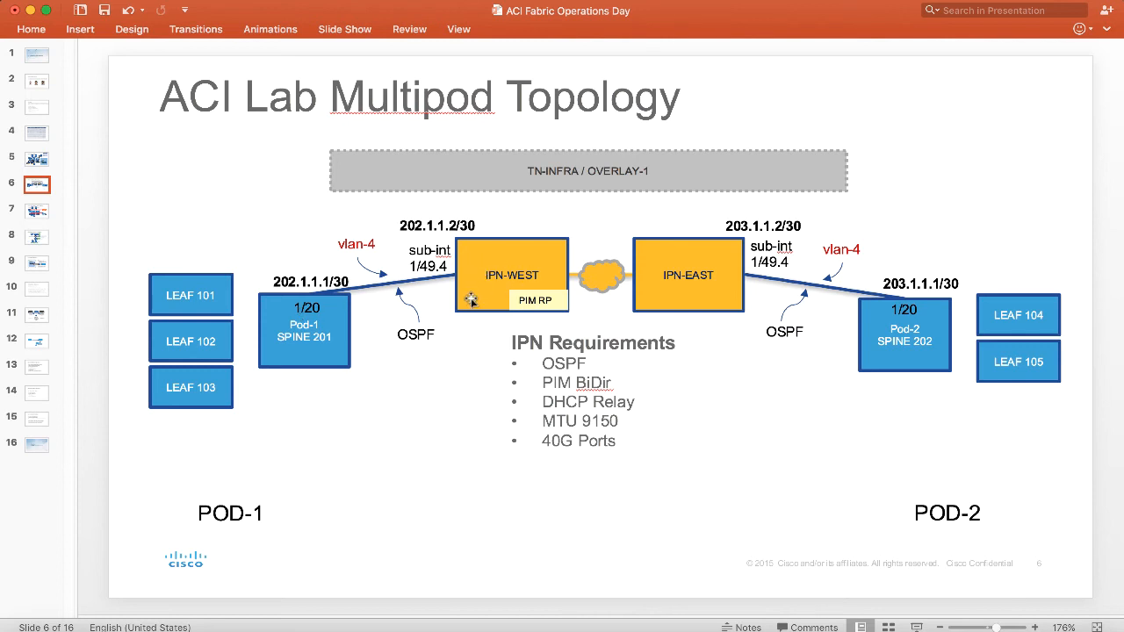
mouse_move(579, 314)
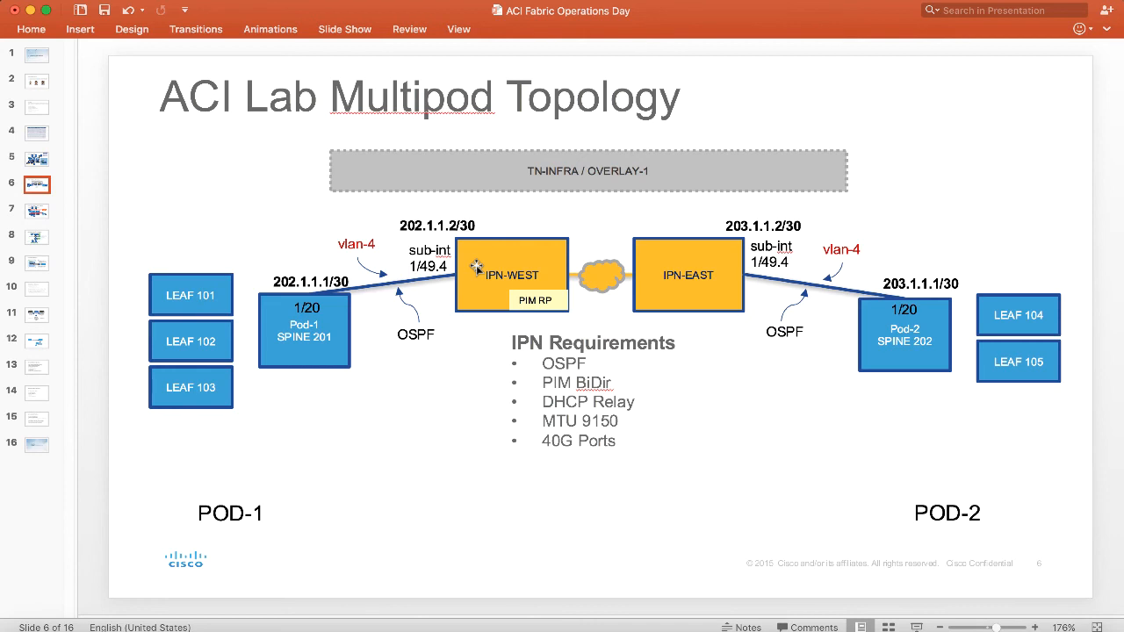
mouse_move(413, 303)
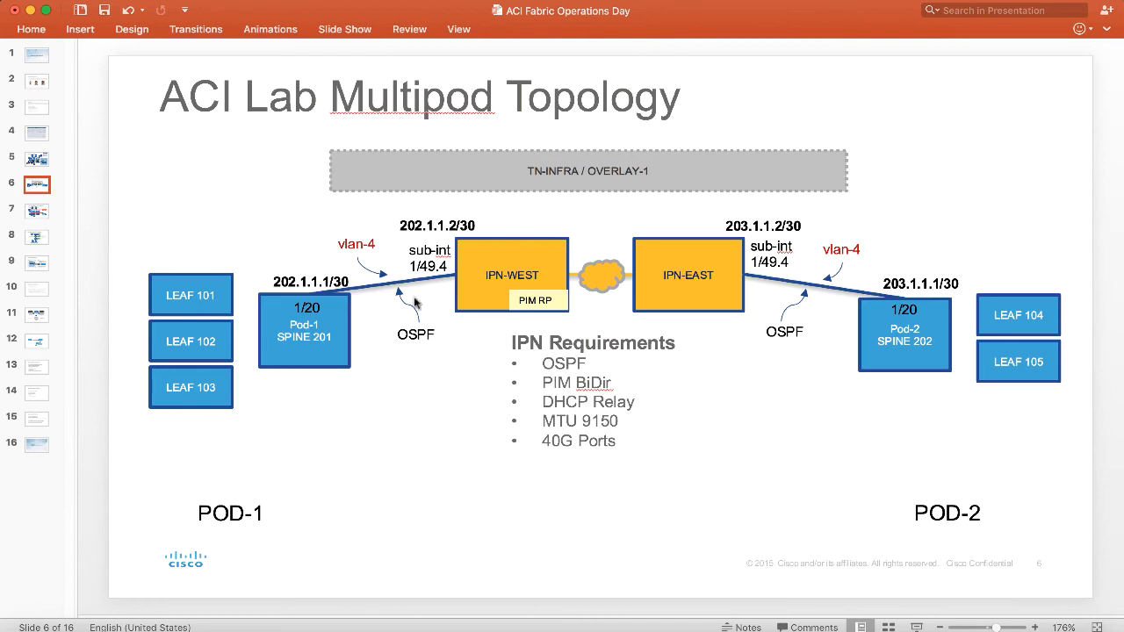
mouse_move(559, 343)
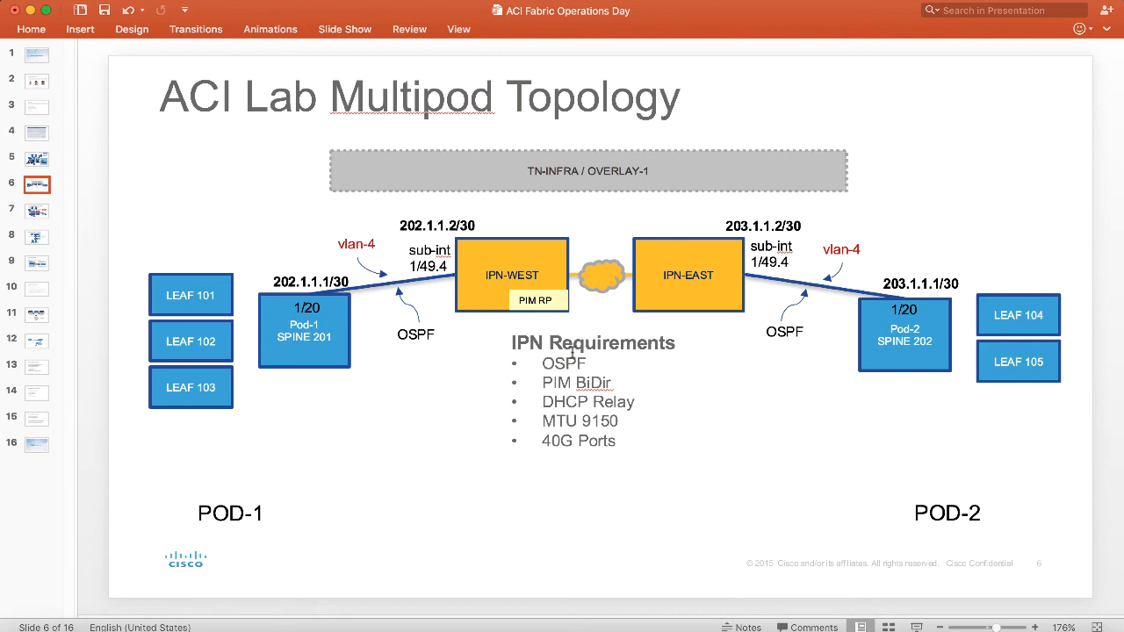
mouse_move(448, 375)
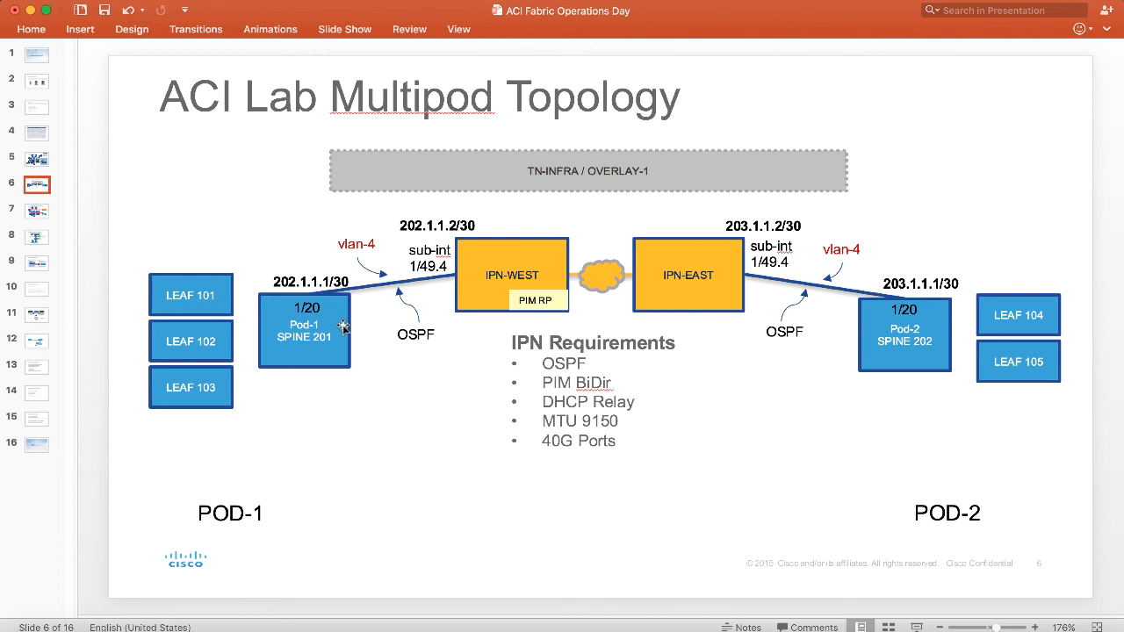
mouse_move(477, 298)
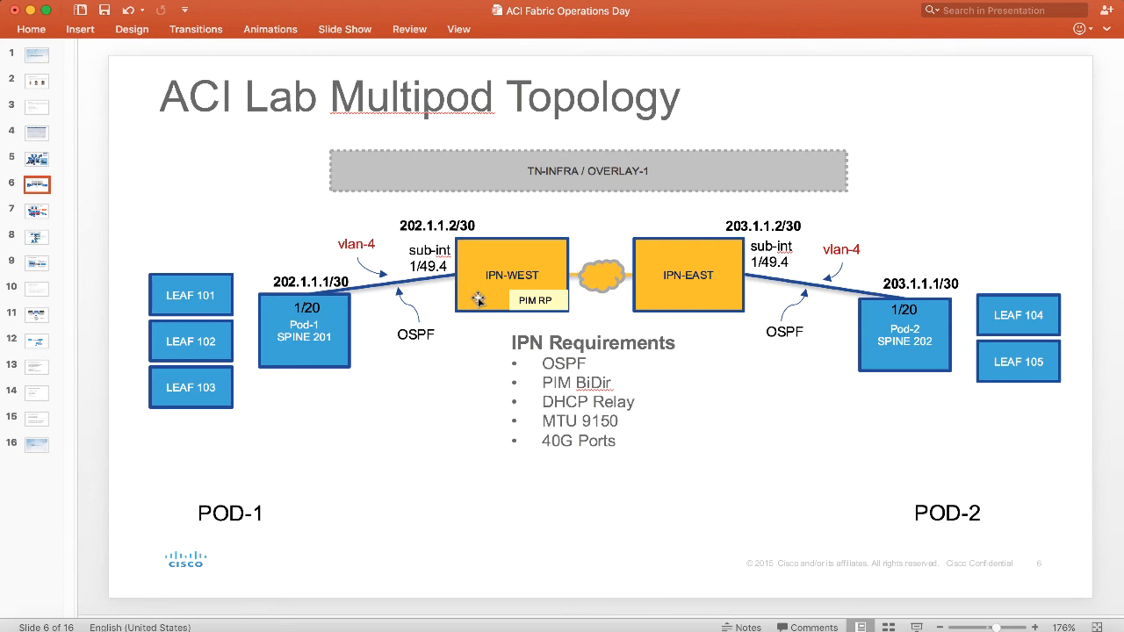
mouse_move(405, 370)
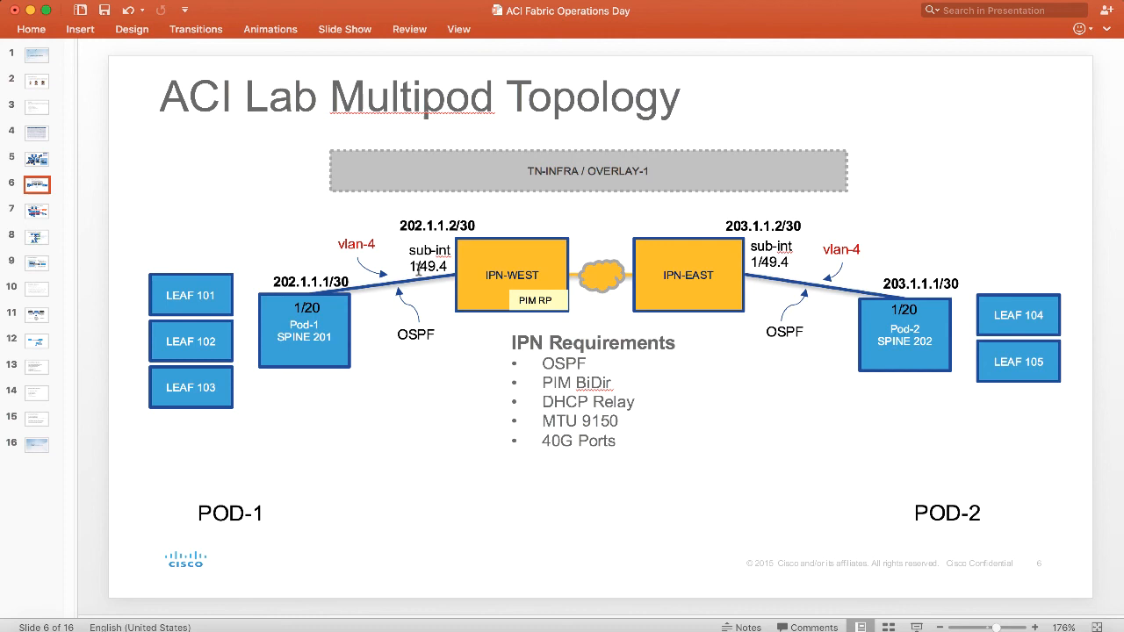
mouse_move(374, 264)
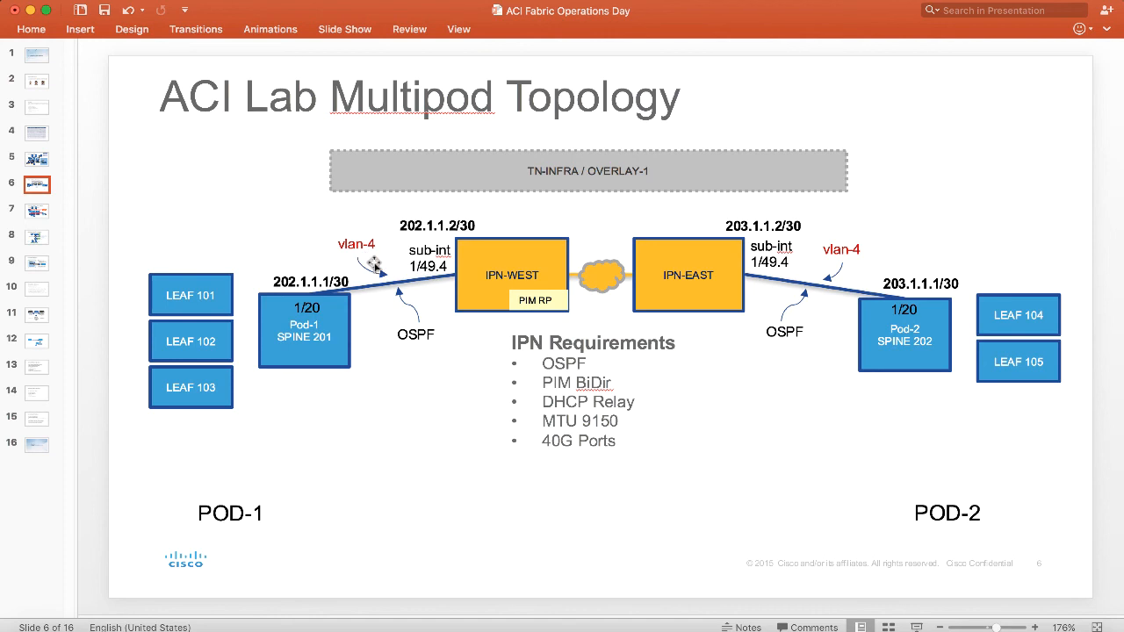
mouse_move(399, 276)
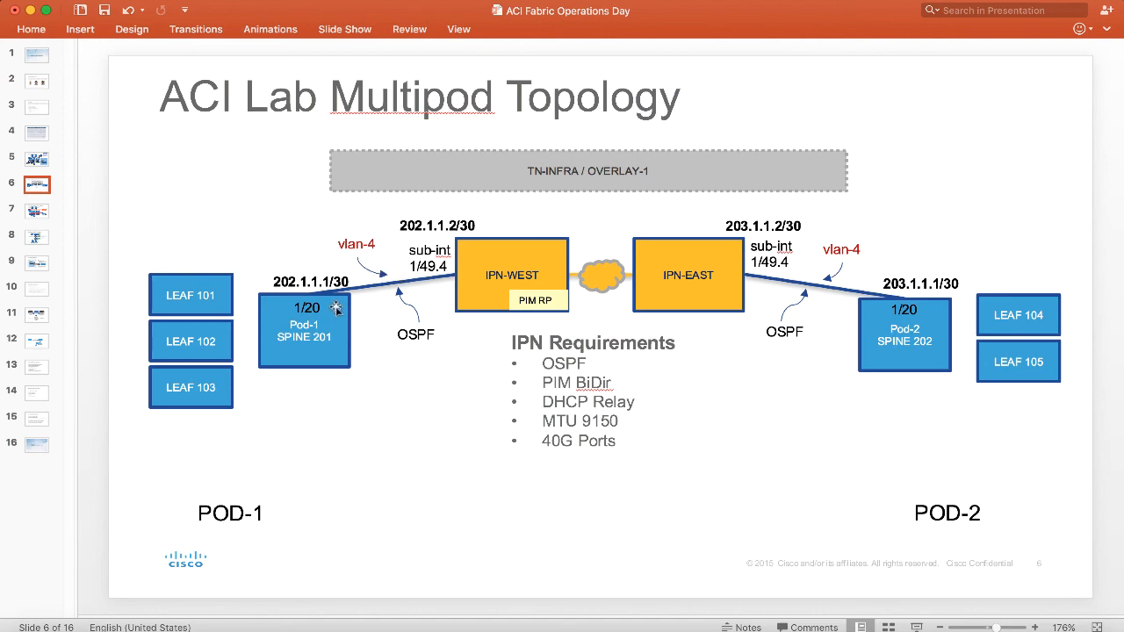
mouse_move(471, 276)
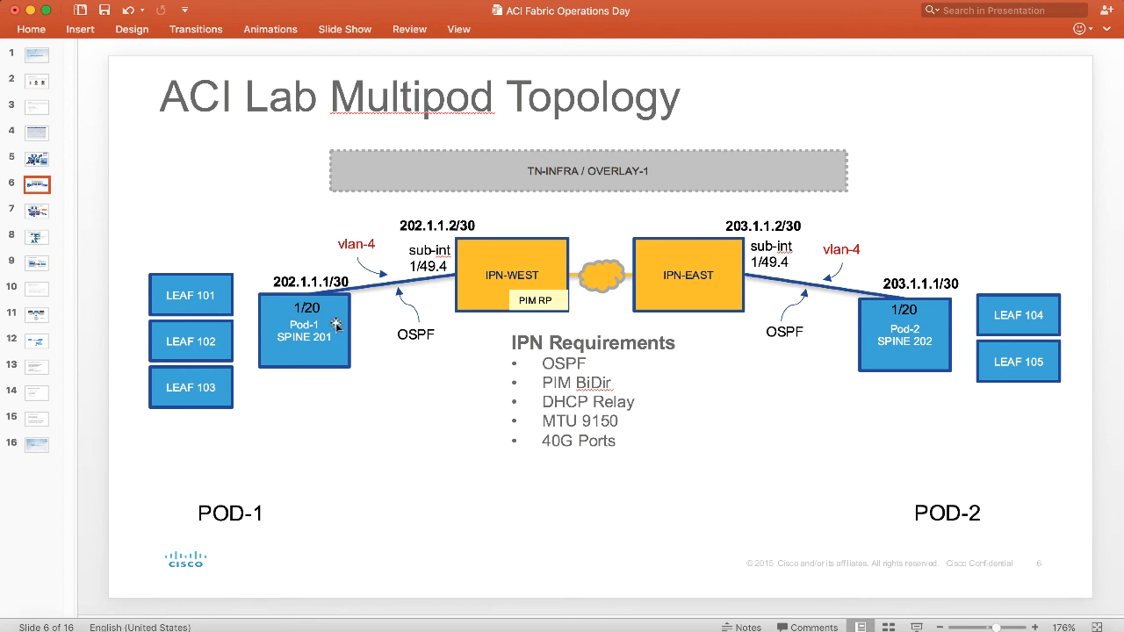
mouse_move(485, 287)
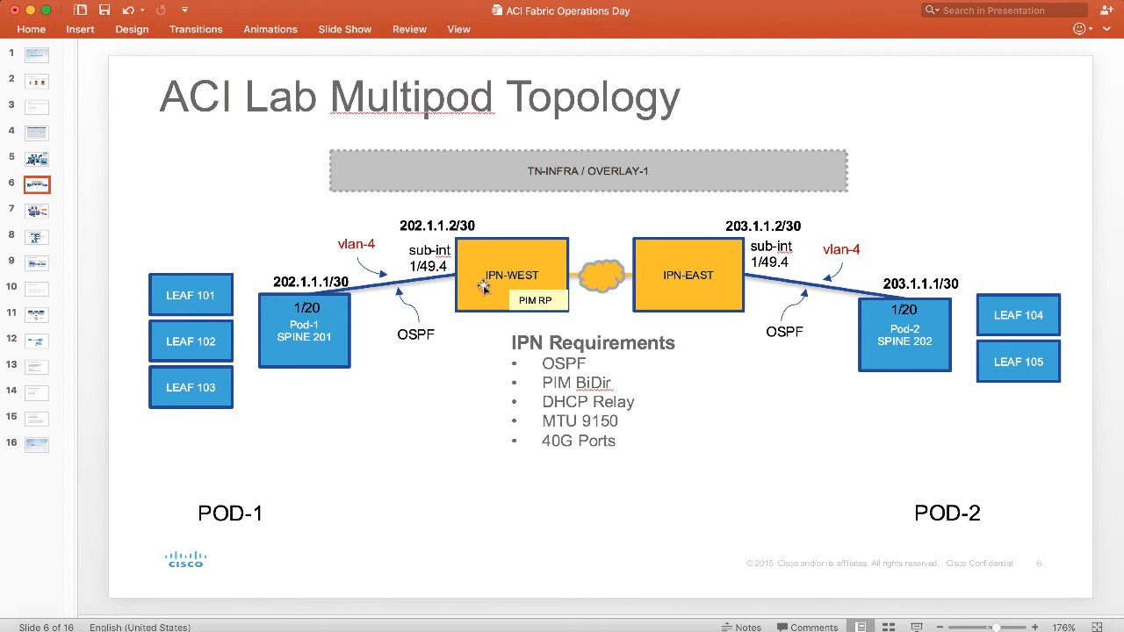
mouse_move(599, 275)
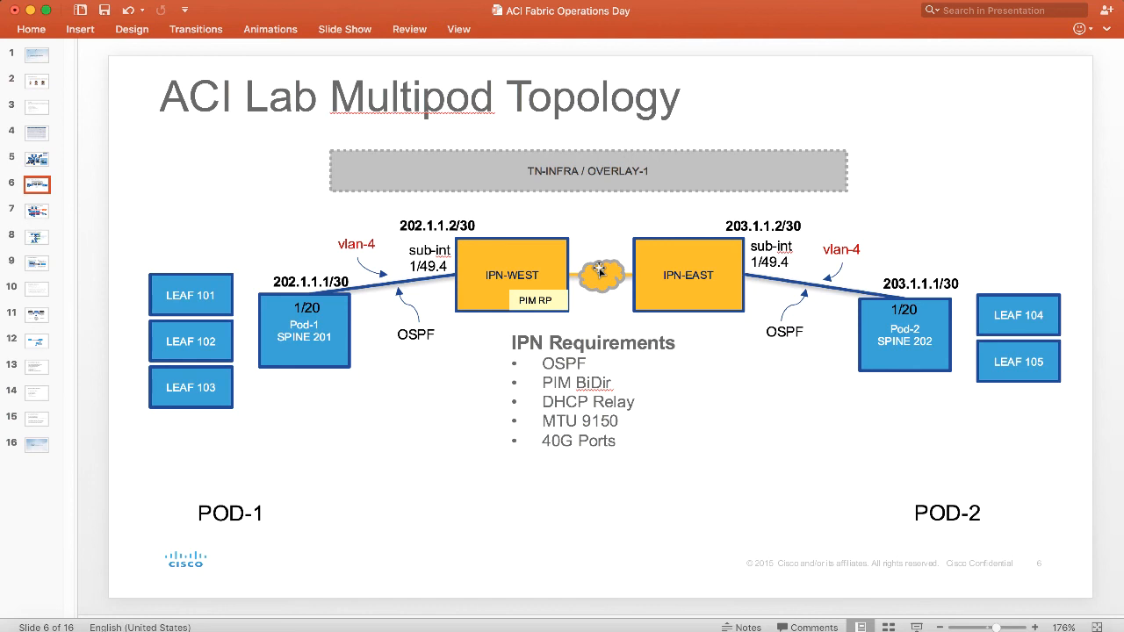
mouse_move(571, 464)
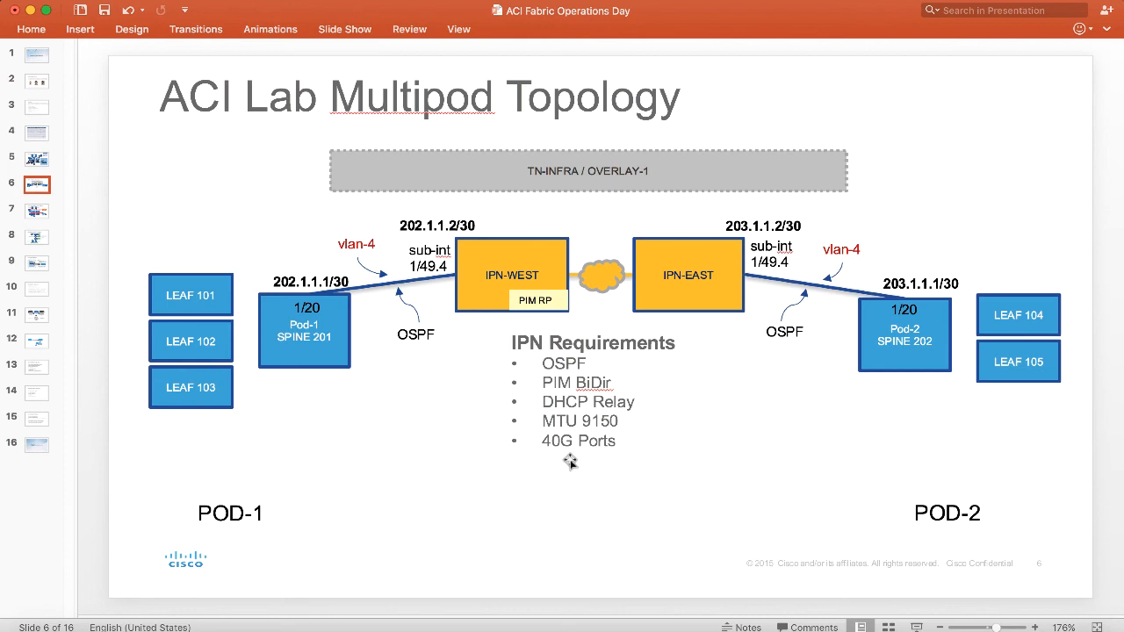
mouse_move(762, 316)
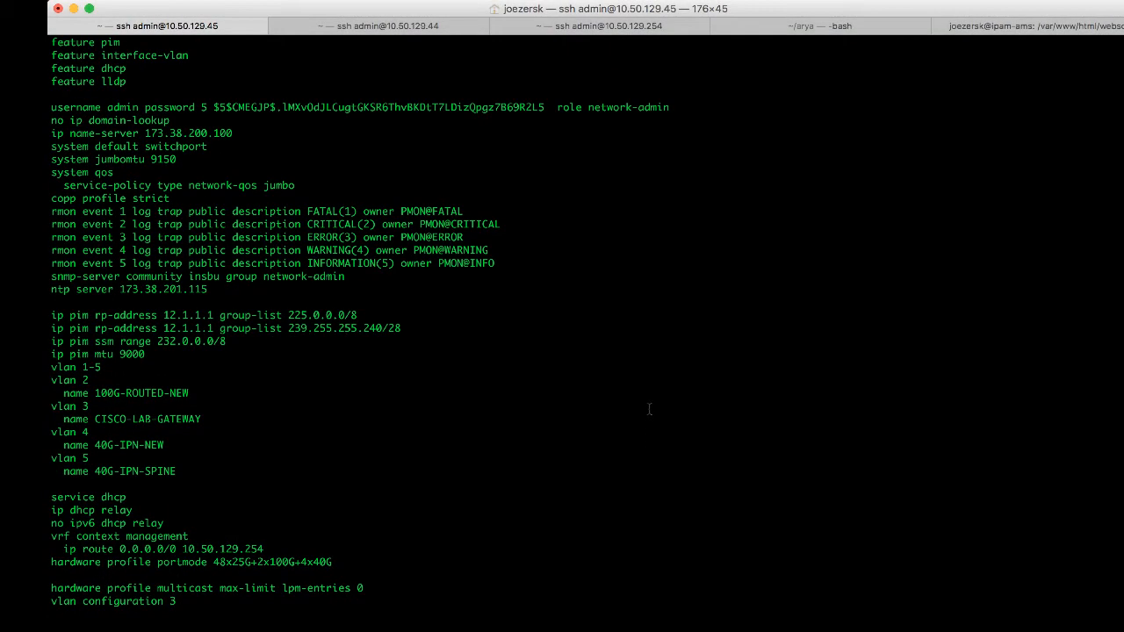
Scroll the 92160-WEST running-config from the version line down to the ip pim rendezvous settings
scroll(down, 3)
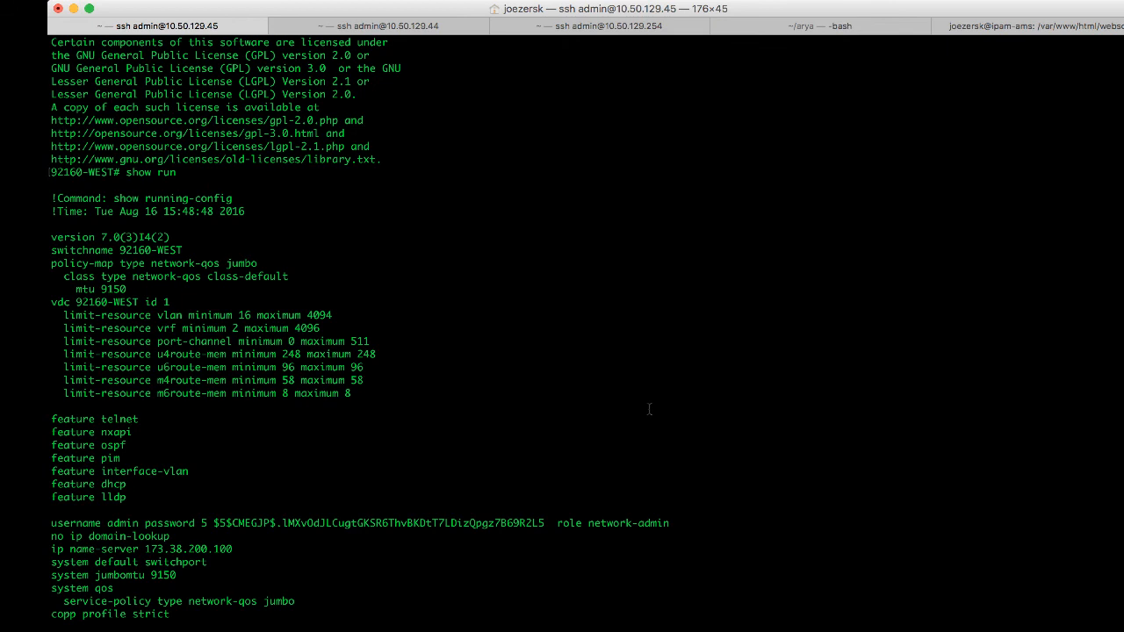
mouse_move(384, 389)
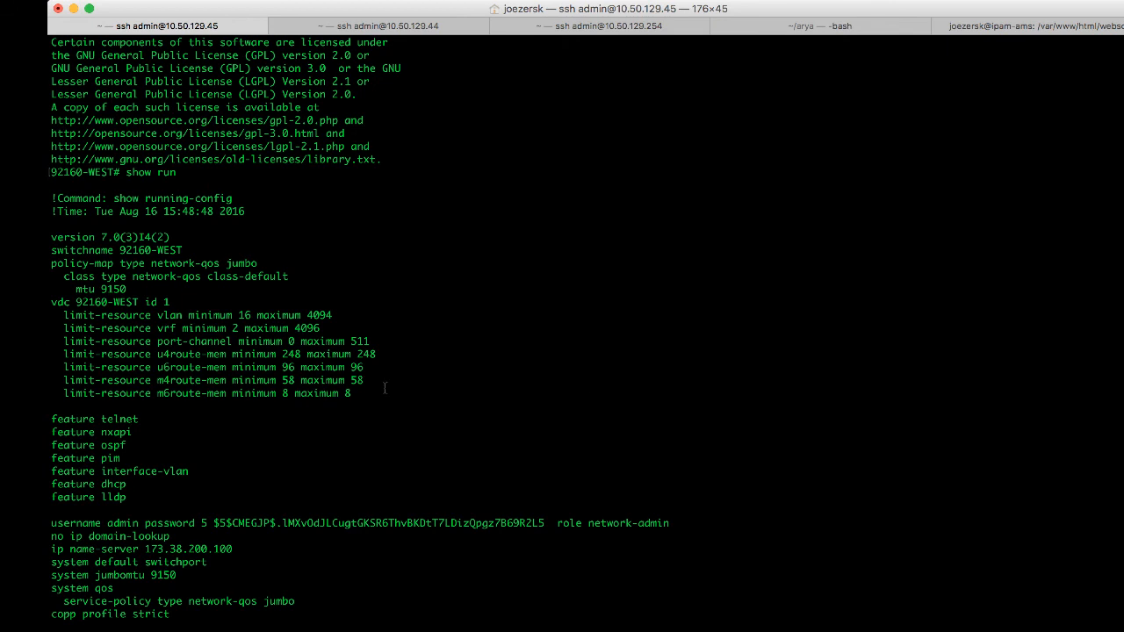
scroll(down, 3)
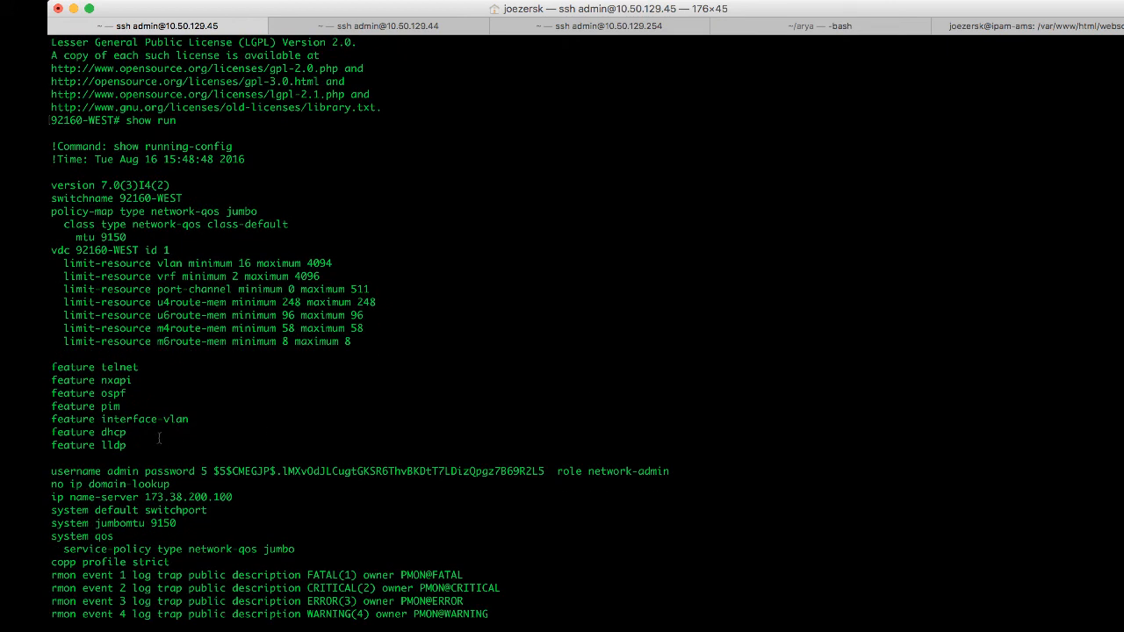
drag(52, 367, 126, 445)
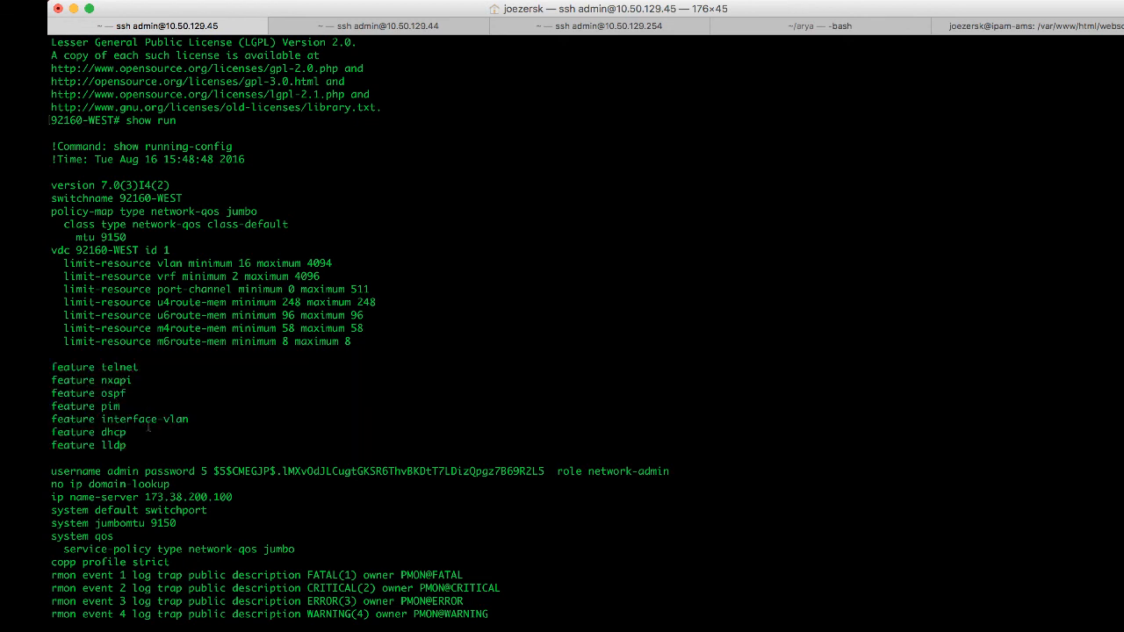
scroll(down, 3)
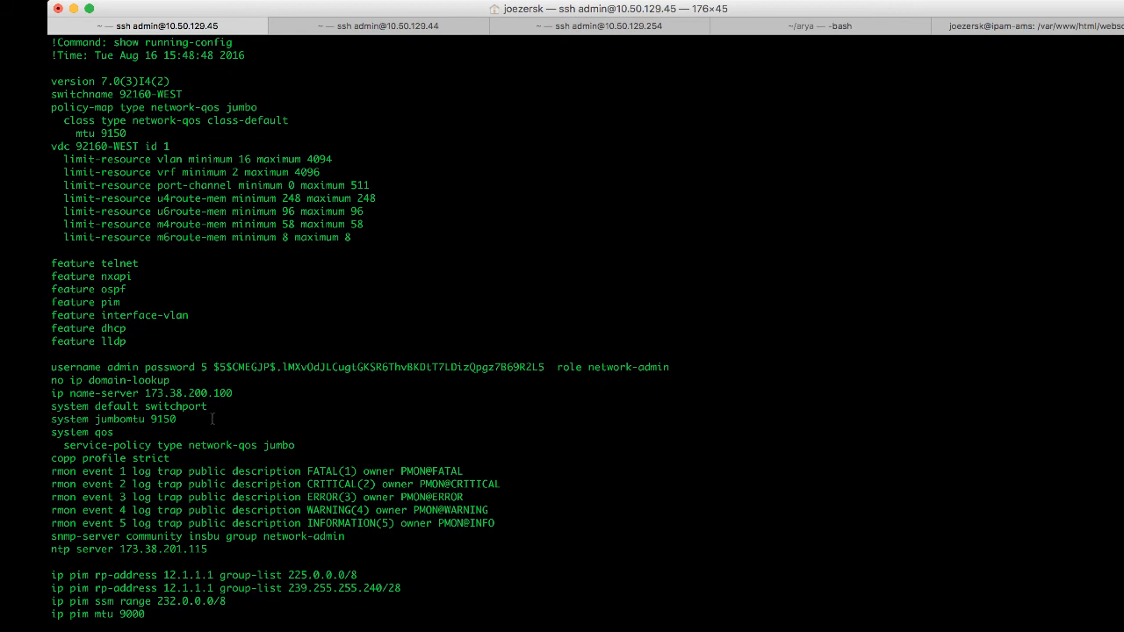
Scroll past the VLANs and DHCP relay to interfaces Ethernet1/49, Ethernet1/49.4 and Ethernet1/52
scroll(down, 3)
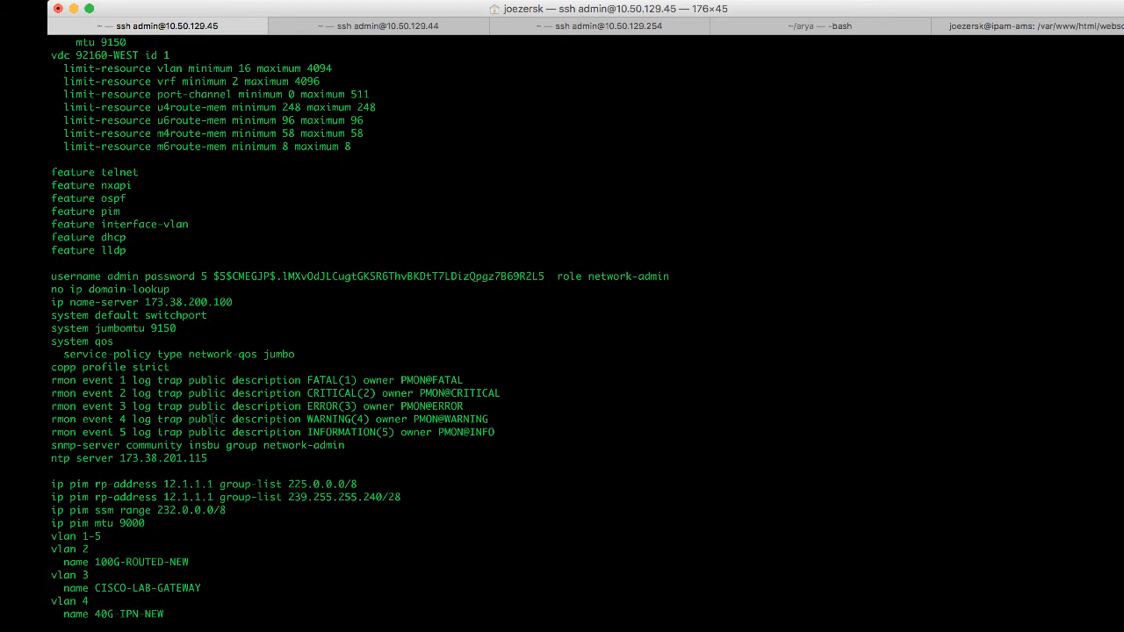
scroll(down, 3)
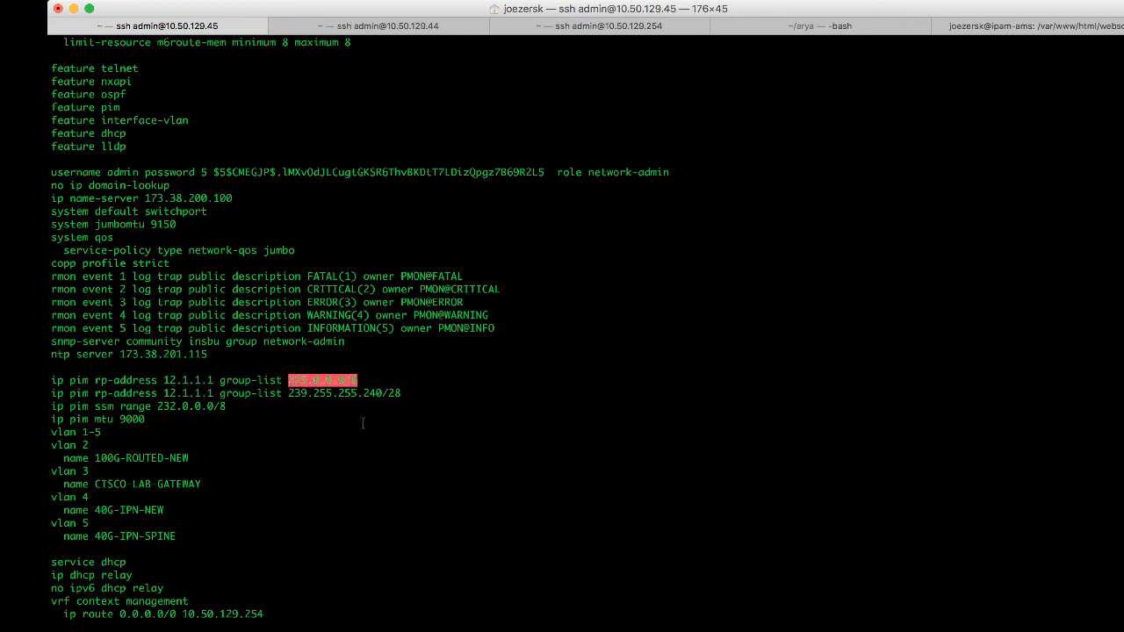
mouse_move(378, 473)
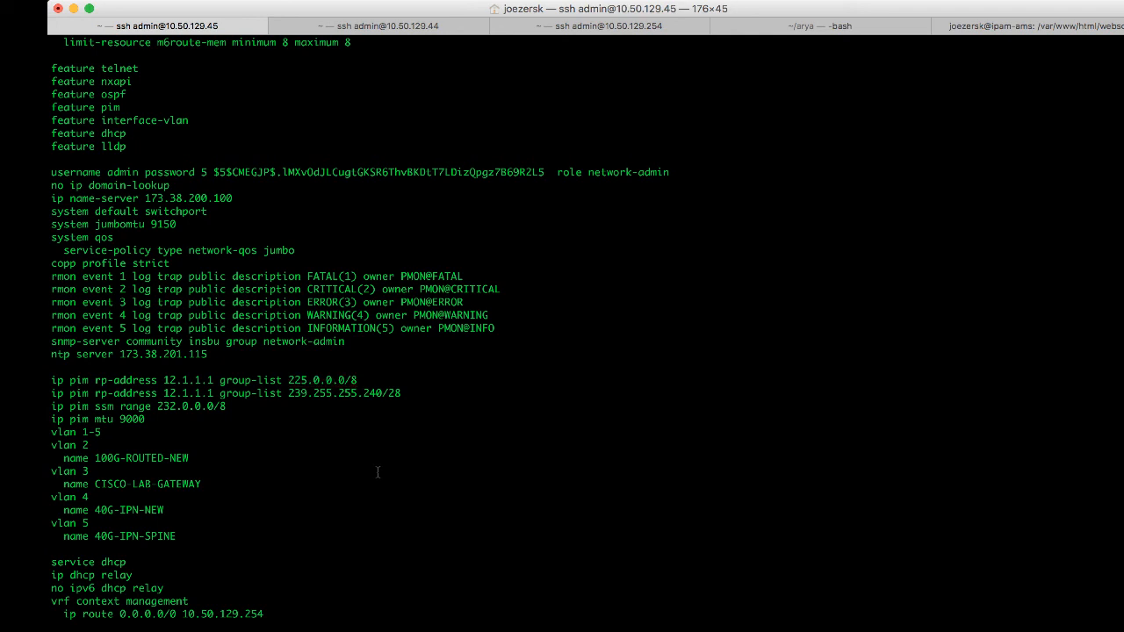
mouse_move(390, 464)
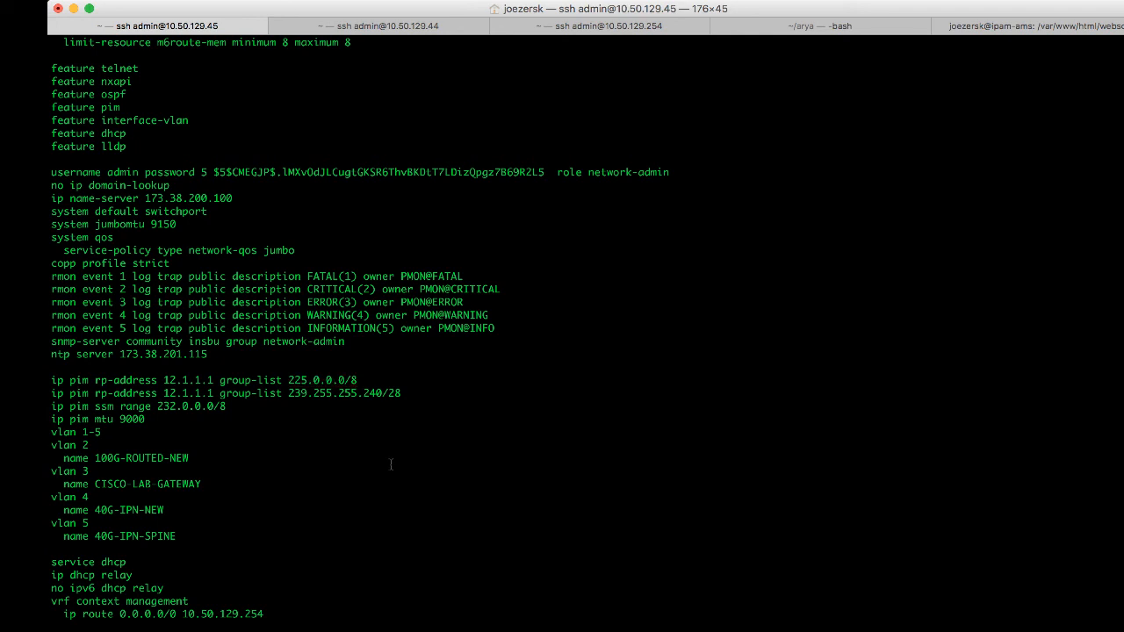
scroll(down, 3)
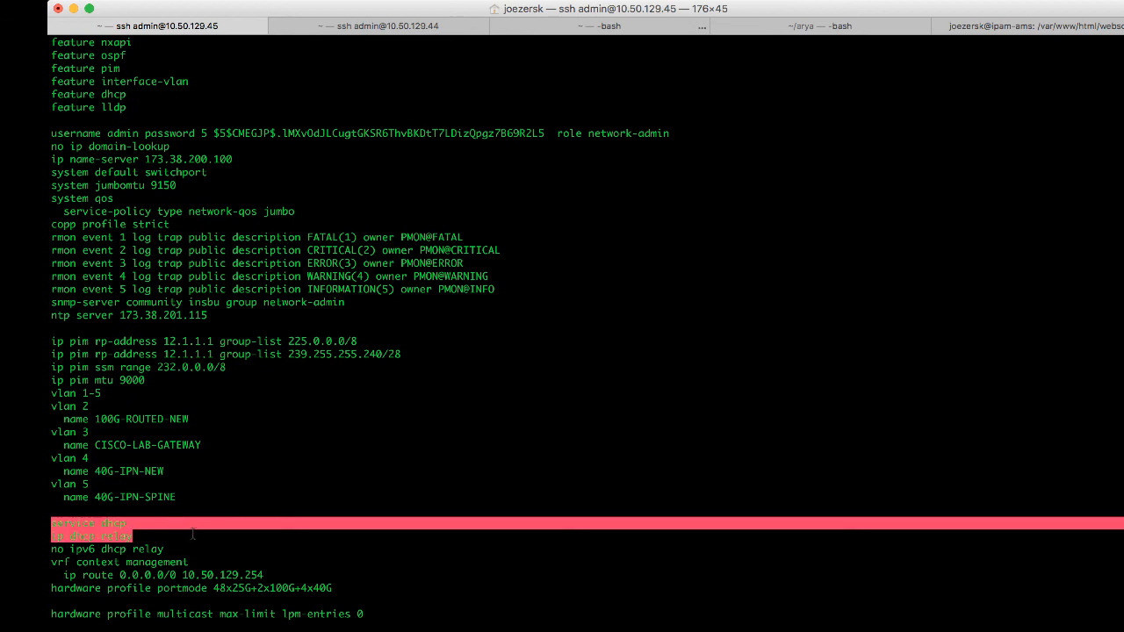
scroll(down, 3)
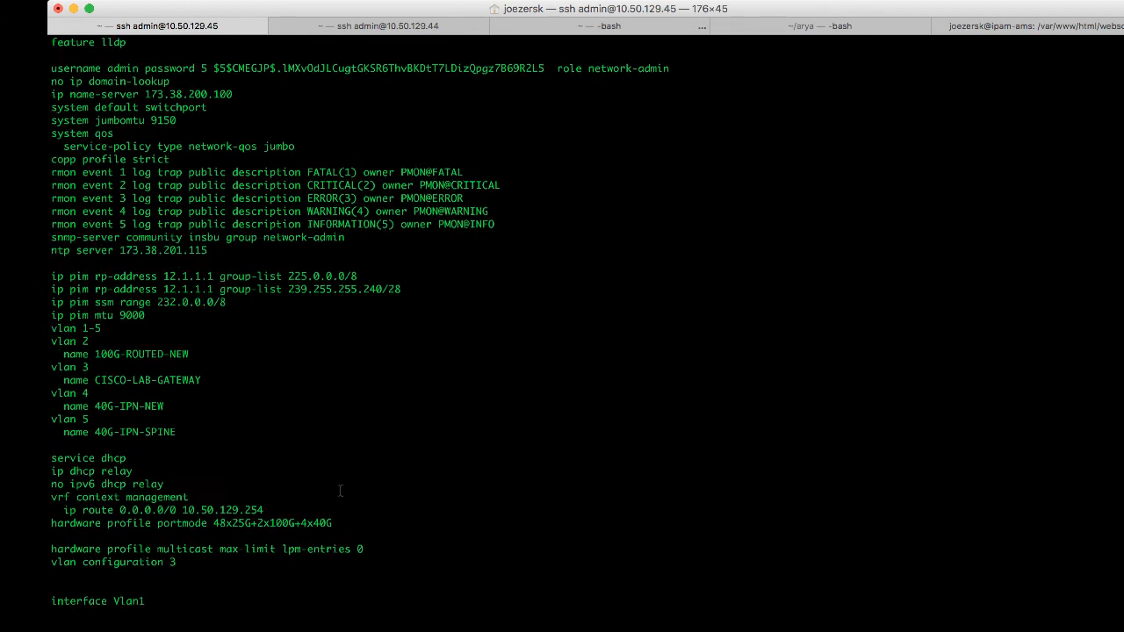
scroll(down, 3)
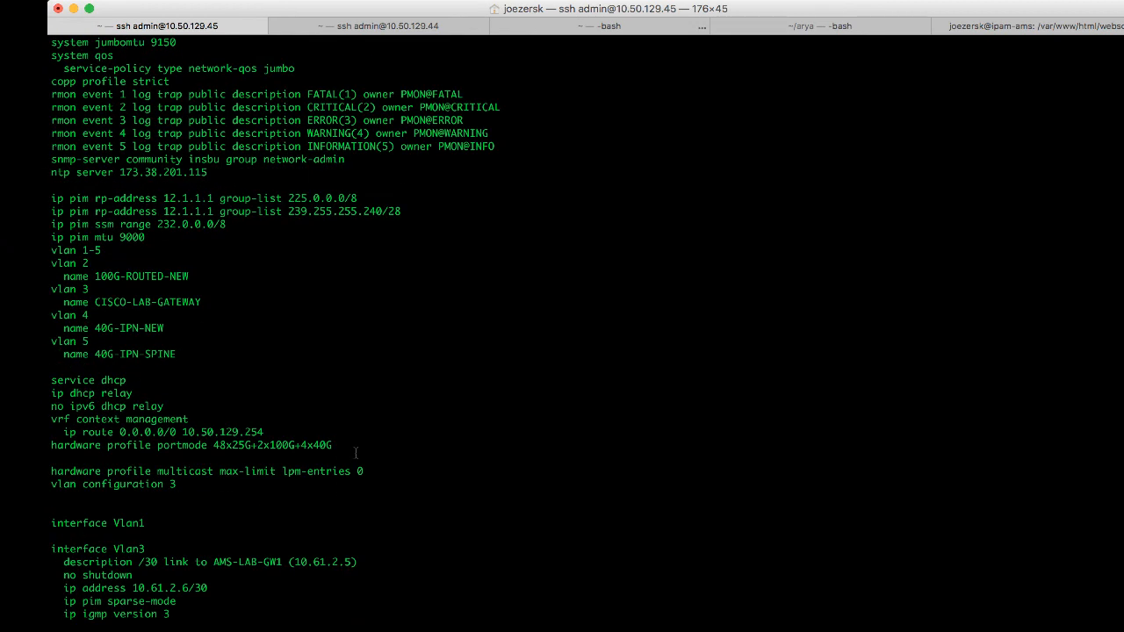
scroll(down, 3)
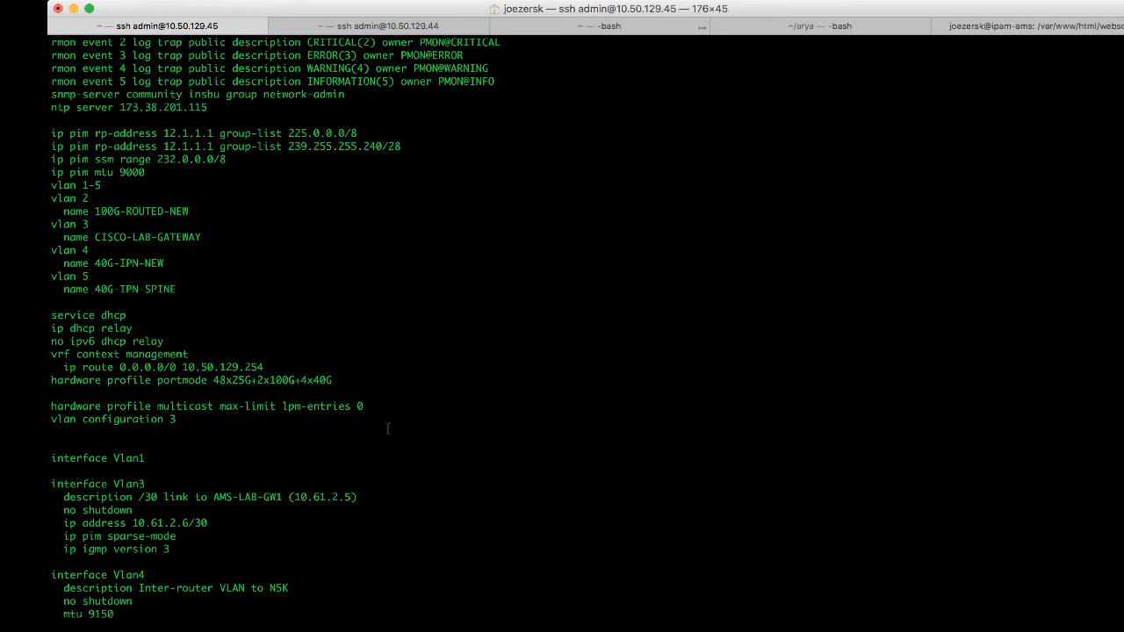
scroll(down, 3)
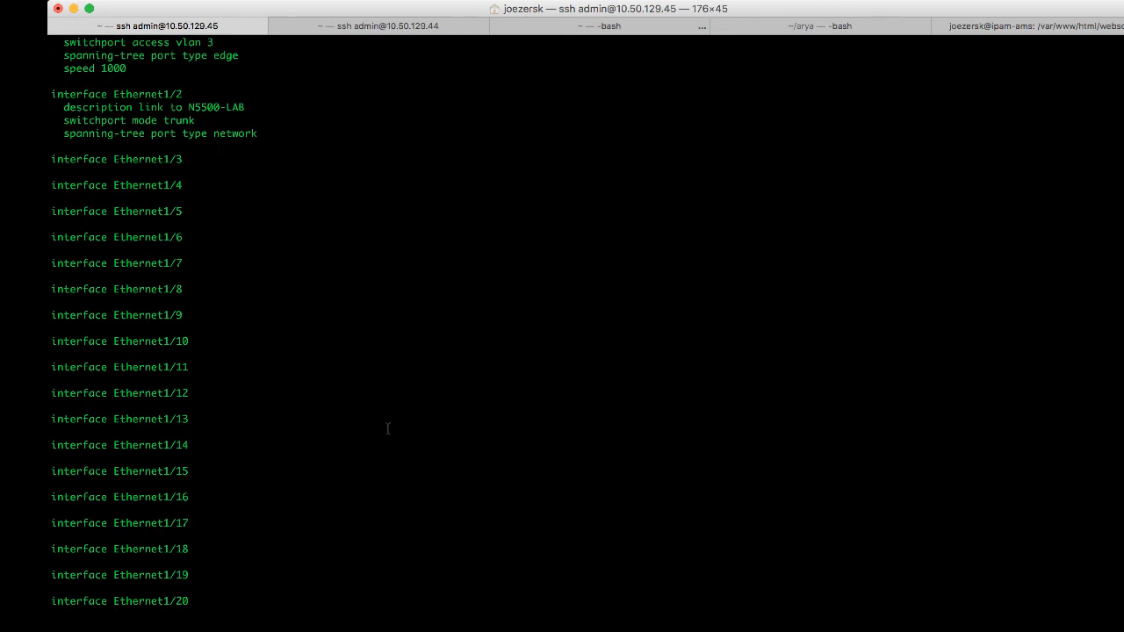
scroll(down, 3)
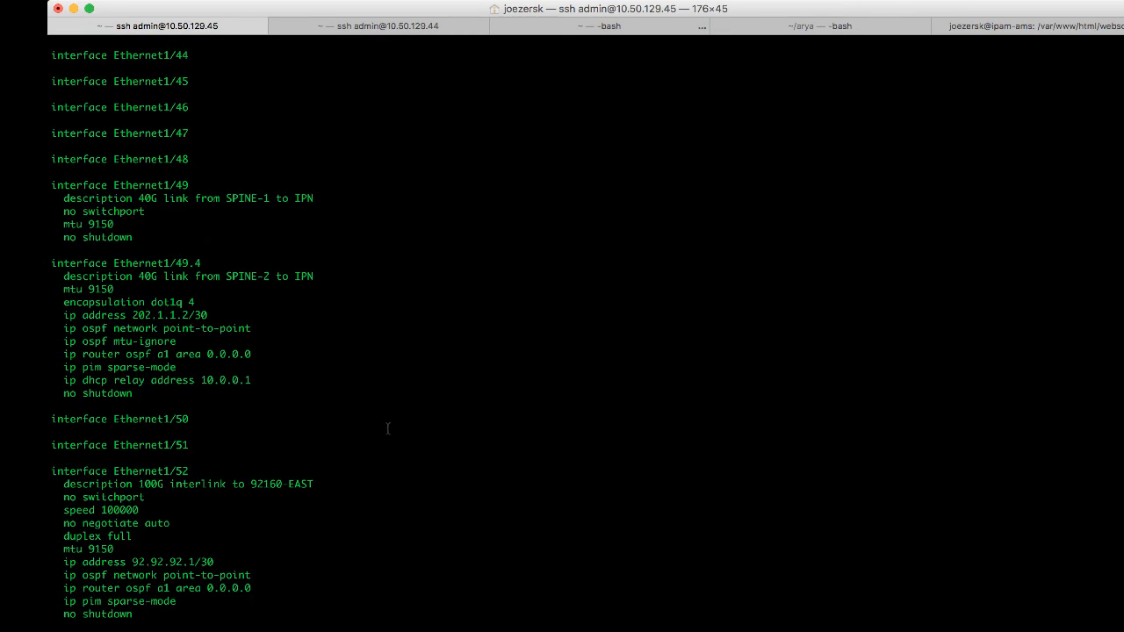
scroll(down, 3)
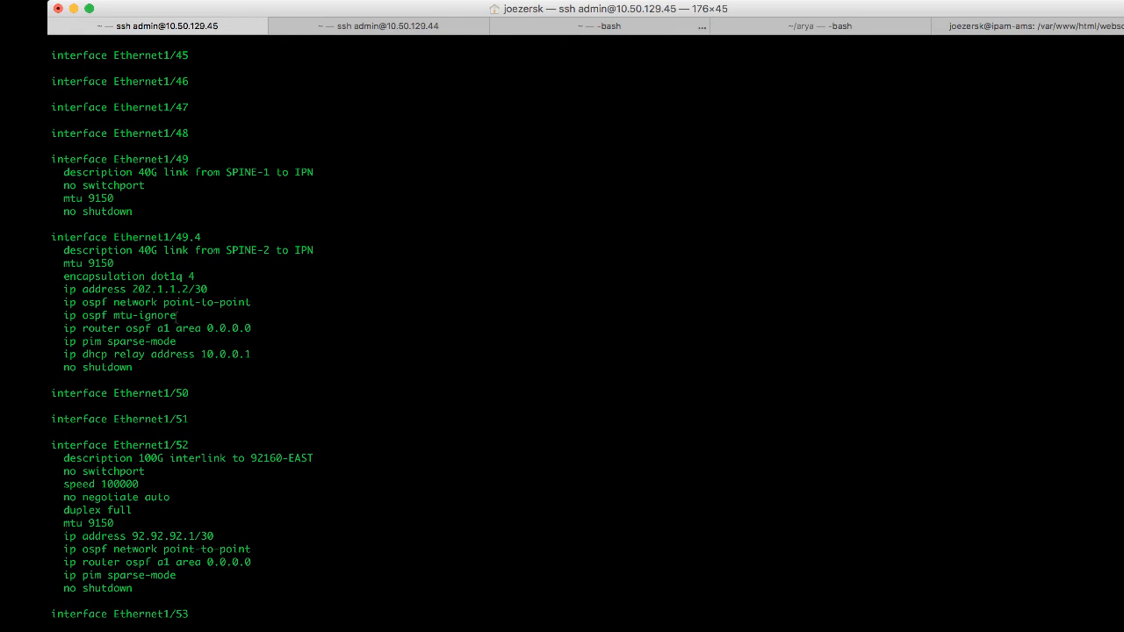
Highlight 'encapsulation dot1q 4' on Ethernet1/49.4, then scroll to the router ospf section
drag(53, 158, 148, 367)
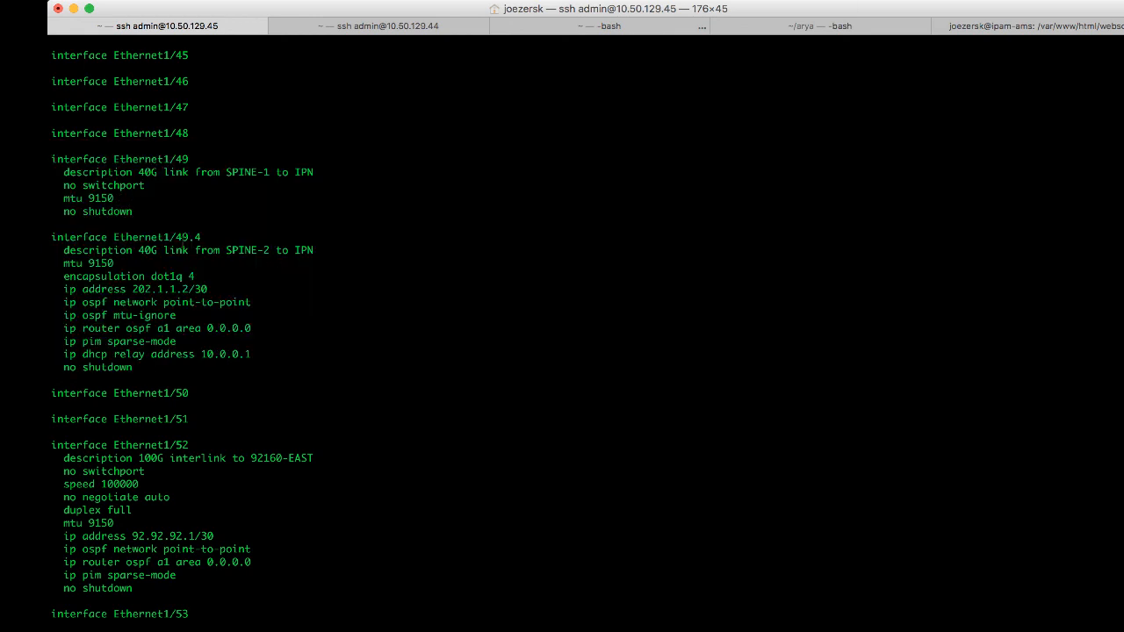
double_click(86, 198)
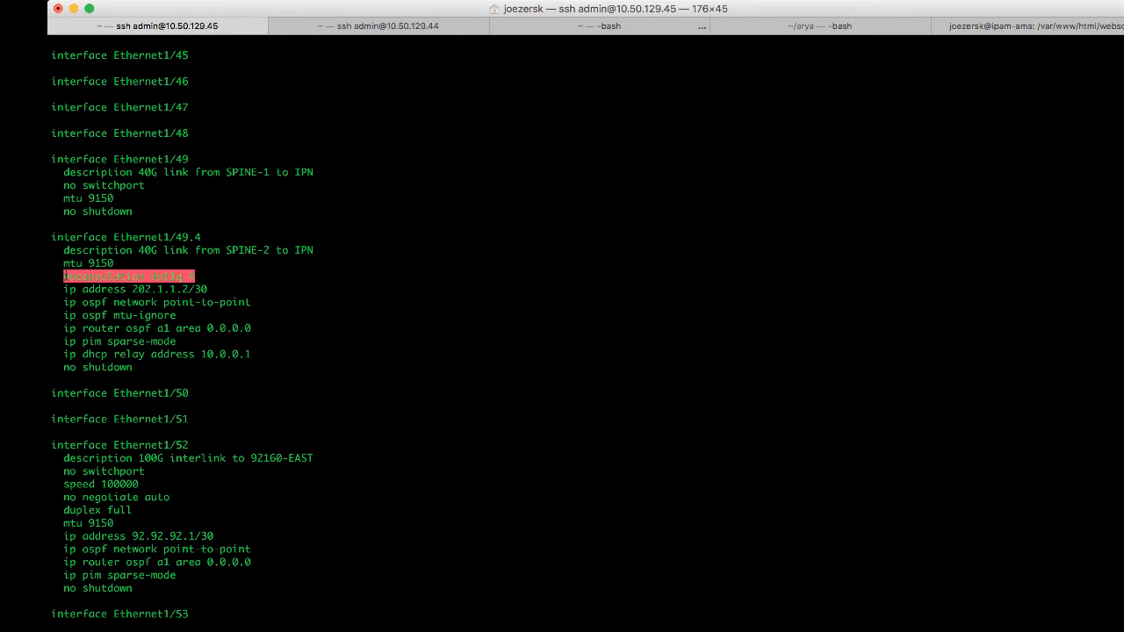
mouse_move(203, 277)
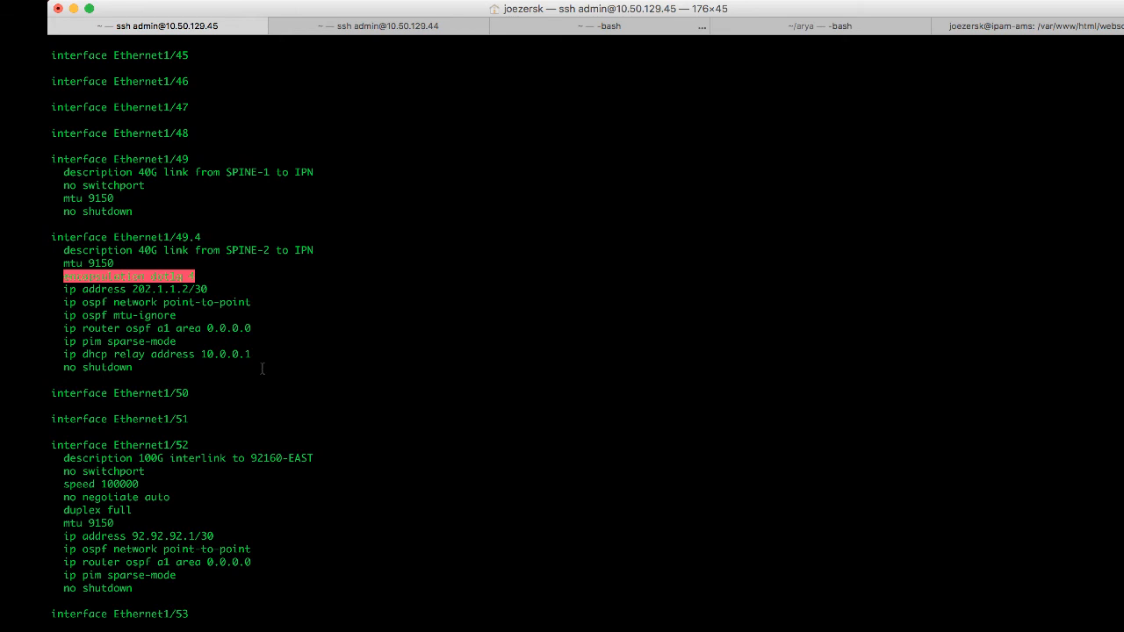
scroll(down, 3)
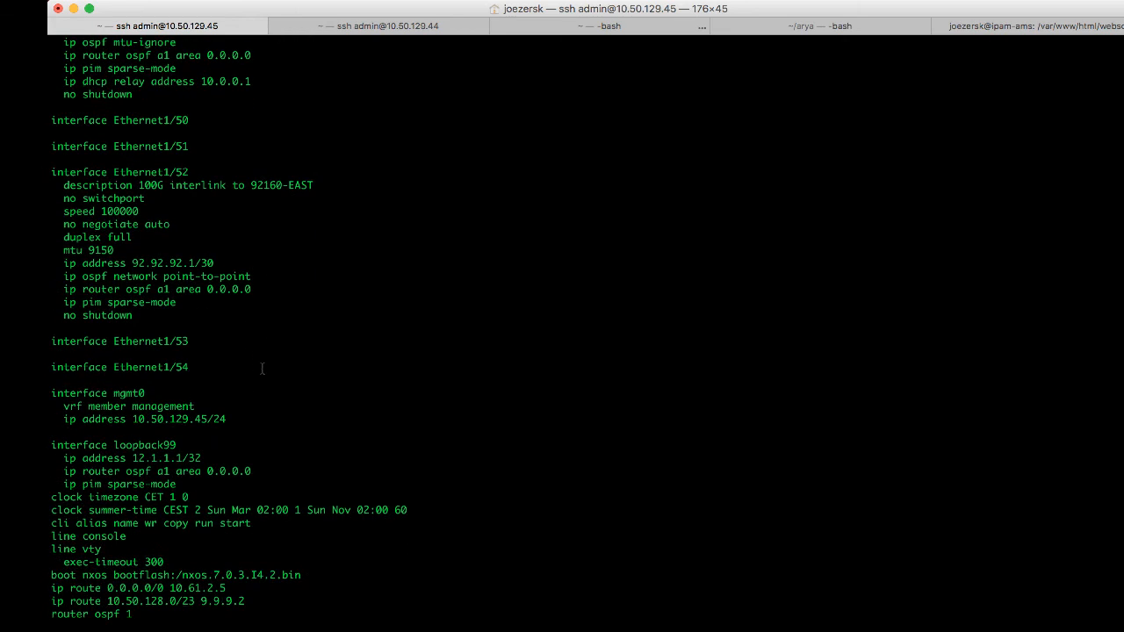
scroll(down, 3)
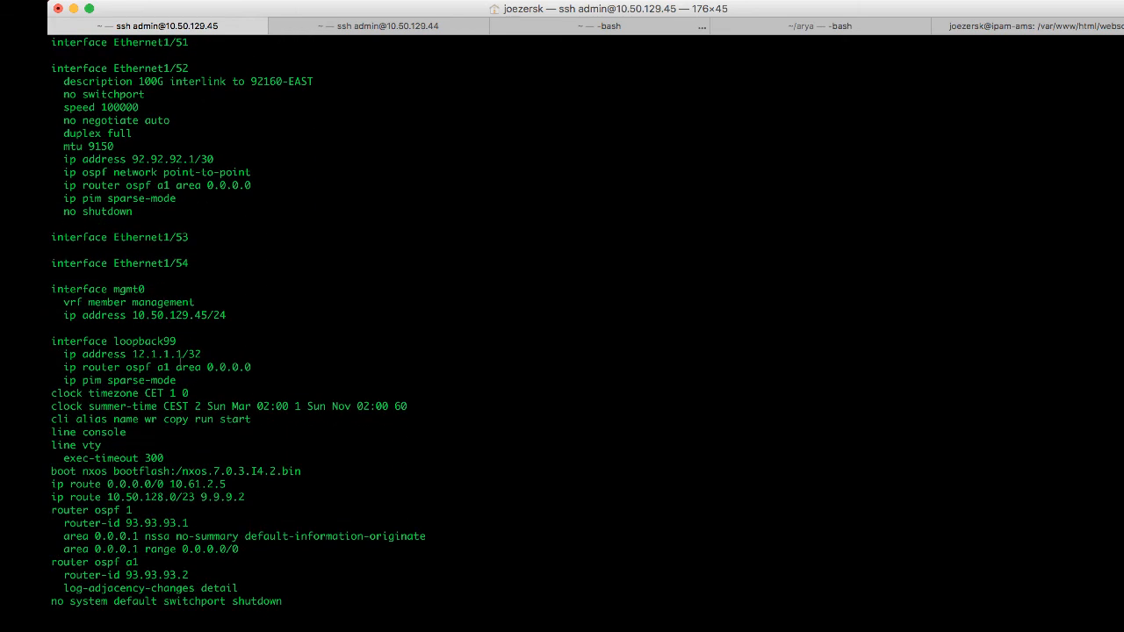